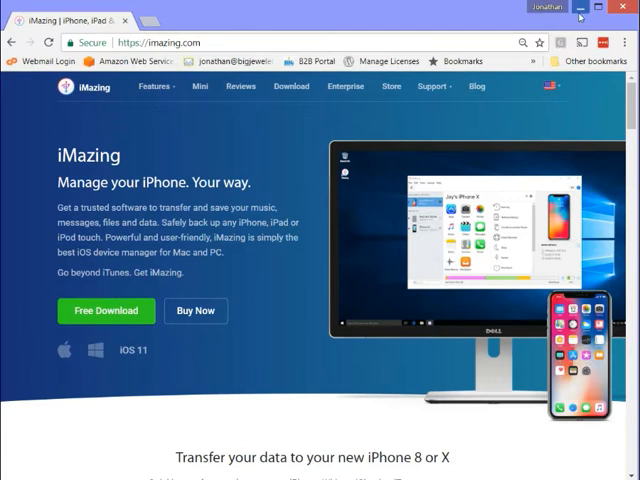
mouse_move(601, 8)
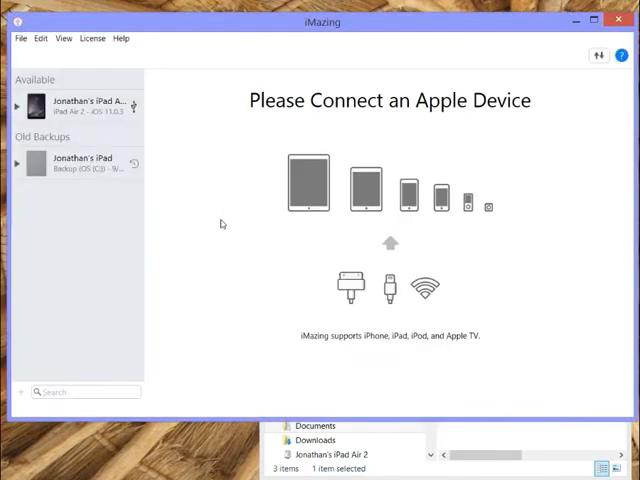
Step: Open the connected iPad Air 2's overview from the Available list in iMazing
left_click(85, 105)
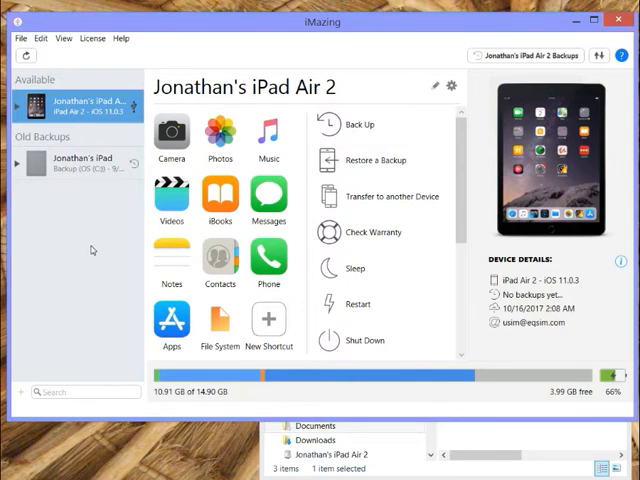
mouse_move(320, 400)
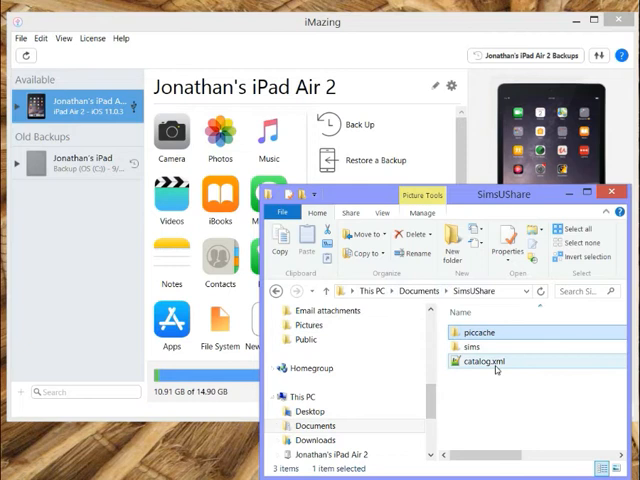
mouse_move(496, 361)
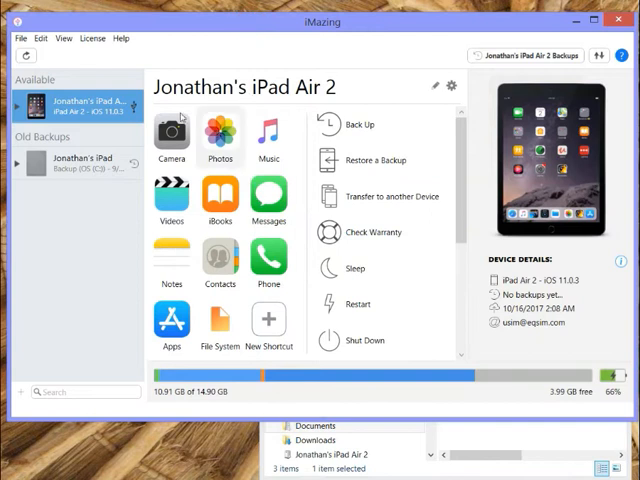
Step: Browse SimsUshare's Documents > SimsUShare > sims on the iPad and select three project folders
left_click(171, 320)
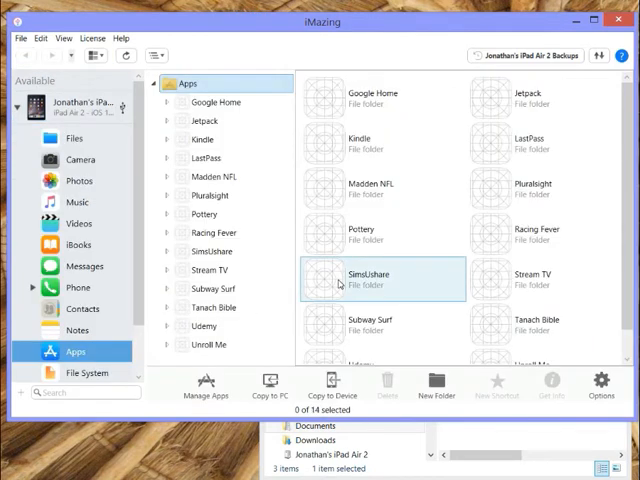
double_click(370, 280)
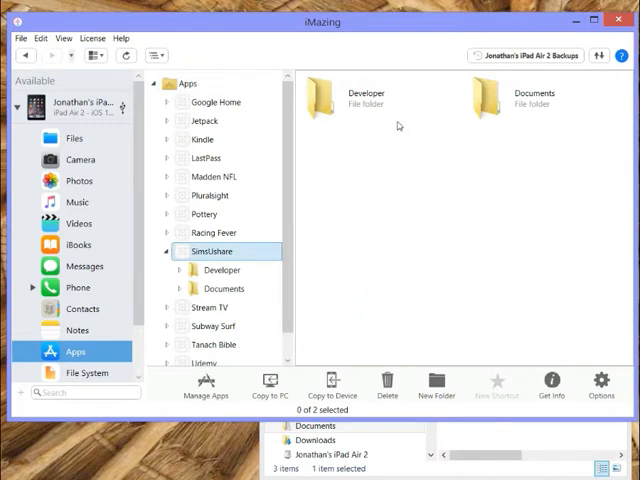
mouse_move(505, 145)
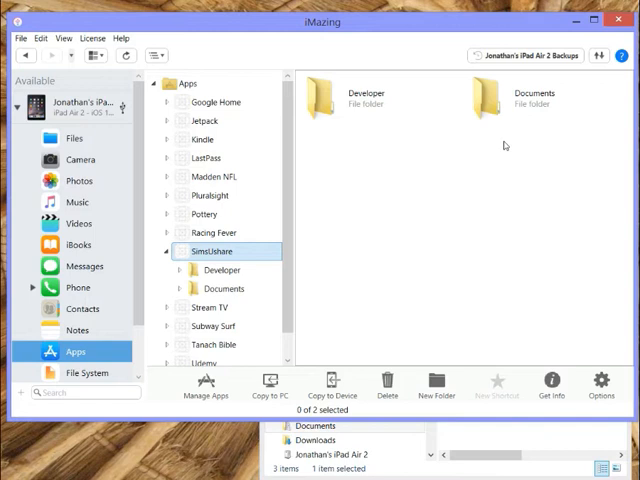
left_click(224, 288)
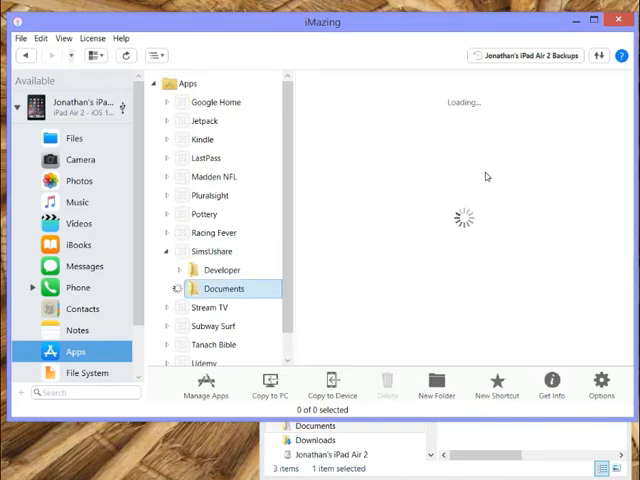
left_click(224, 288)
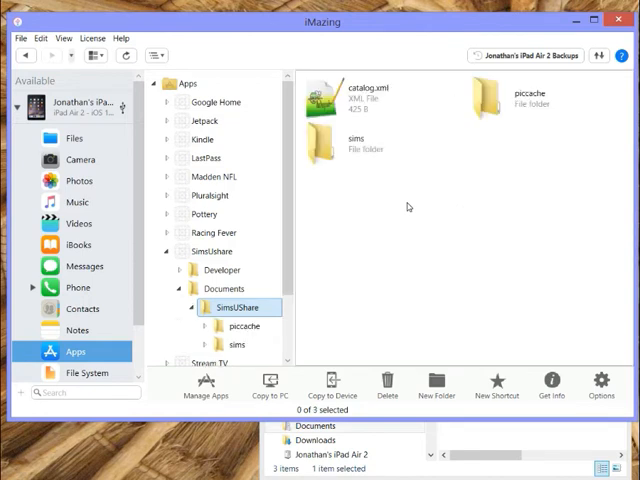
left_click(350, 145)
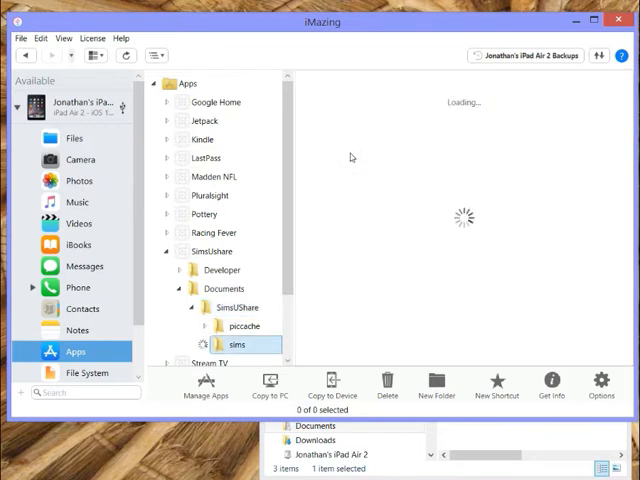
left_click(236, 344)
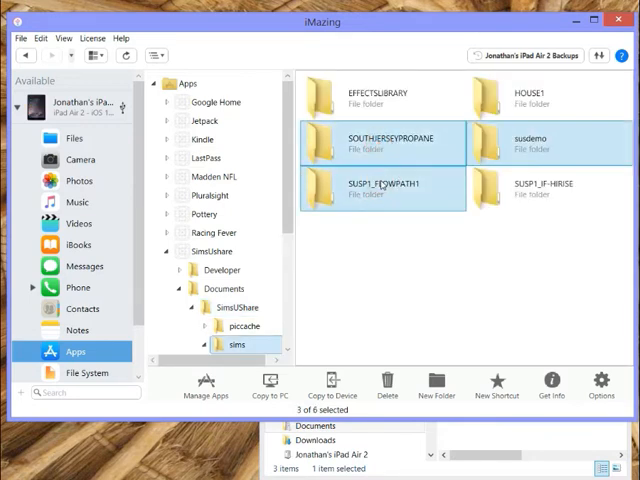
Step: Copy SUSP1_IF-HIRISE from the PC's sims folder to the iPad and clear the copy report
right_click(382, 142)
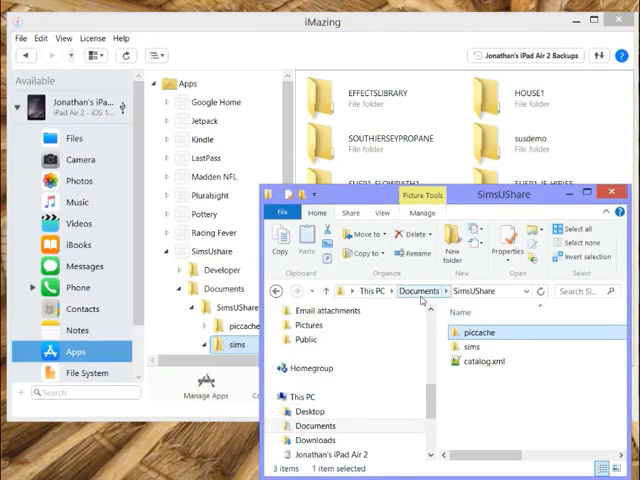
left_click(470, 347)
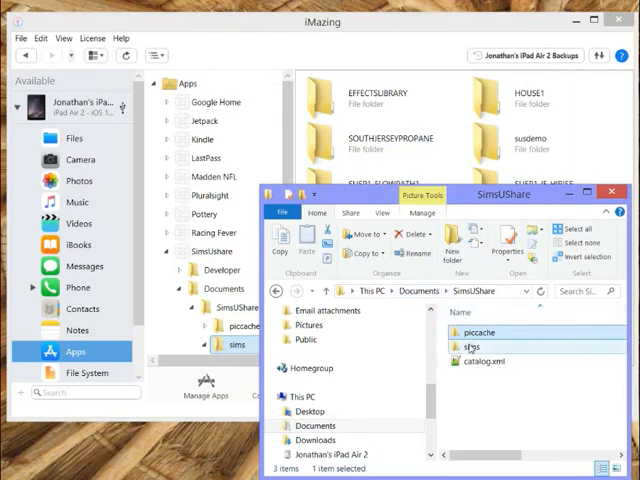
double_click(470, 347)
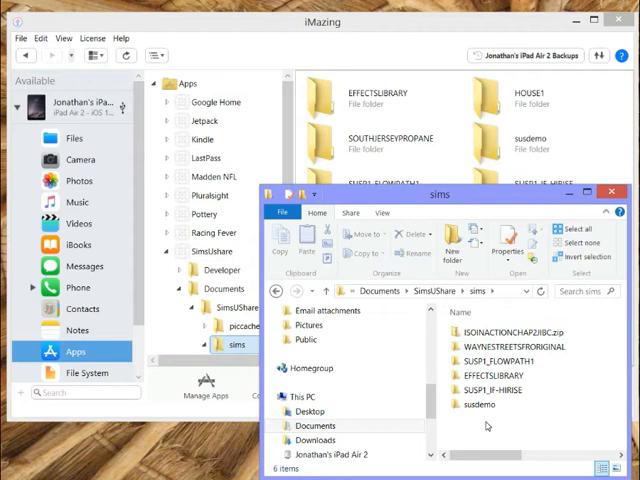
mouse_move(451, 208)
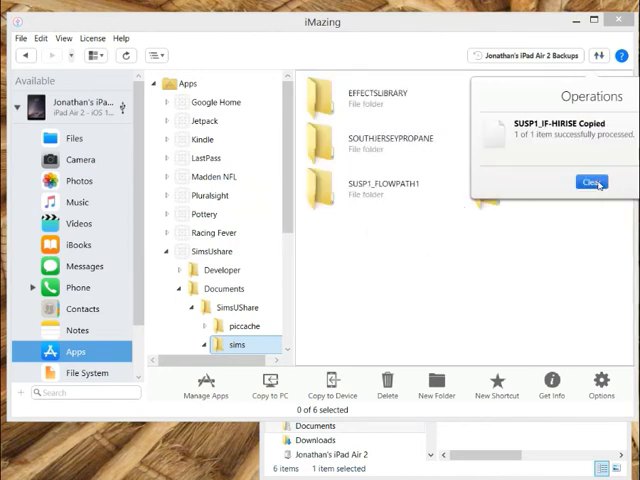
left_click(592, 182)
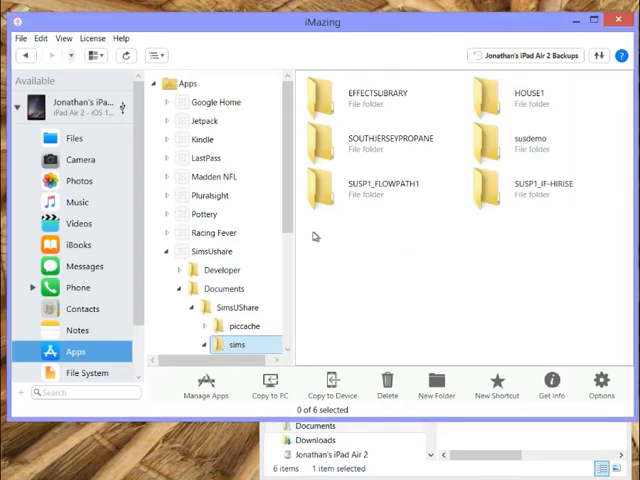
mouse_move(237, 307)
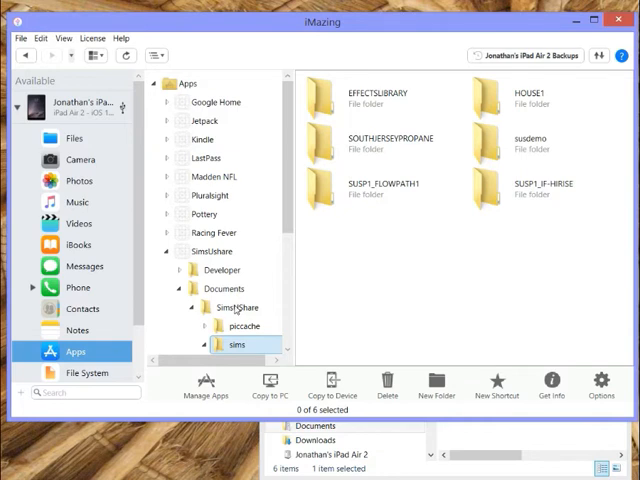
Step: Return to the iPad's SimsUShare folder and select the piccache folder
left_click(236, 307)
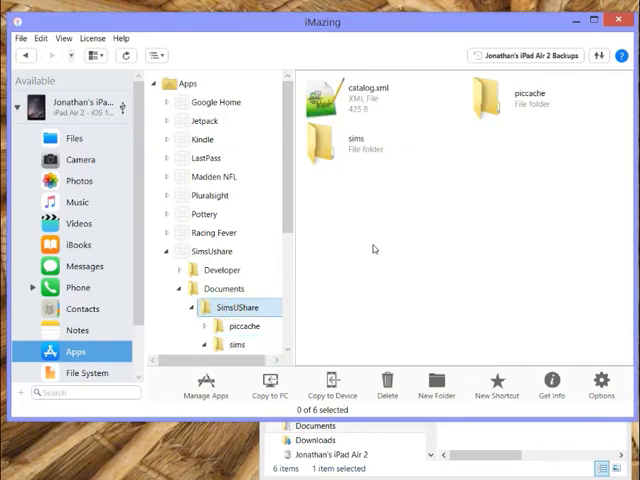
mouse_move(369, 258)
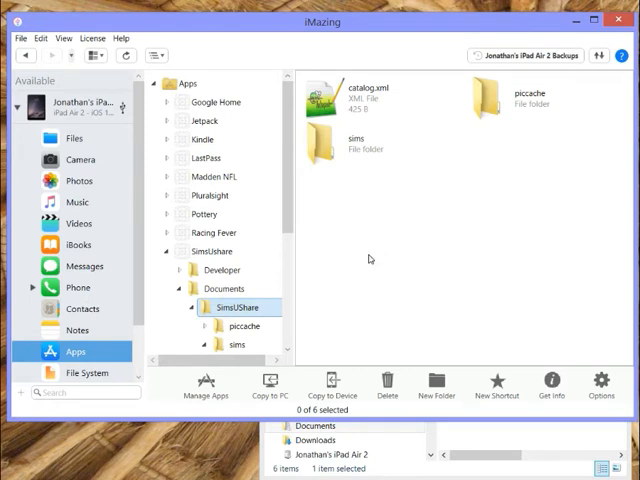
mouse_move(375, 244)
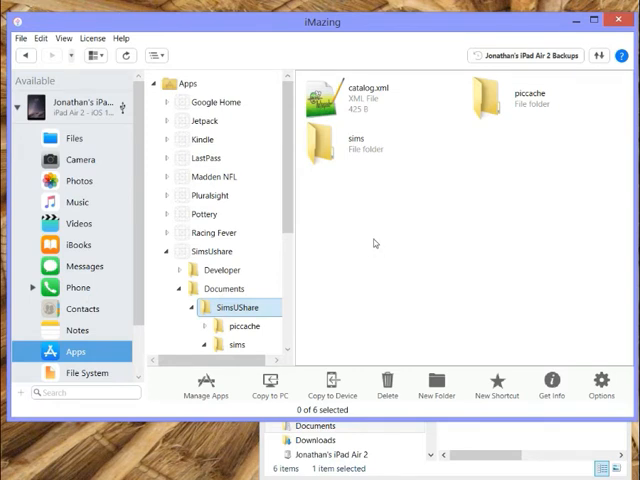
mouse_move(400, 232)
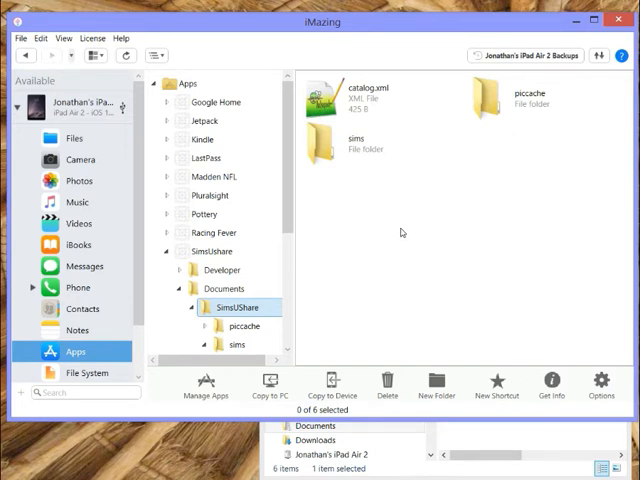
mouse_move(417, 230)
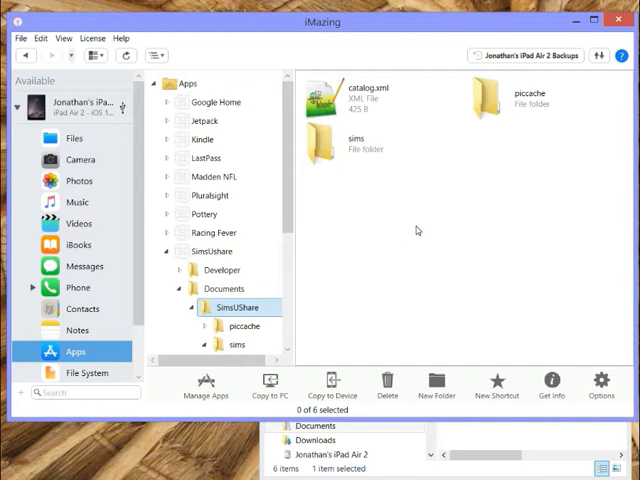
mouse_move(422, 223)
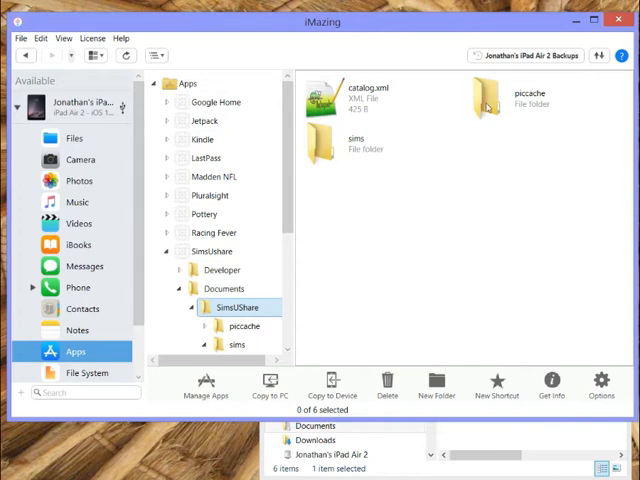
left_click(530, 100)
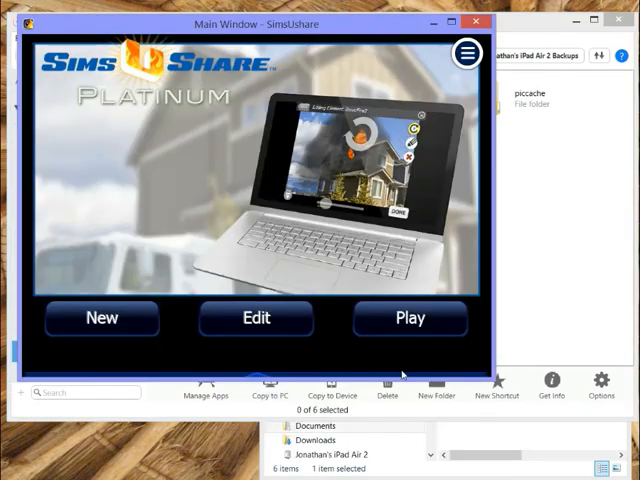
Step: Open the Wayne Street SFR sim for editing in SimsUshare and browse its object menu
left_click(255, 318)
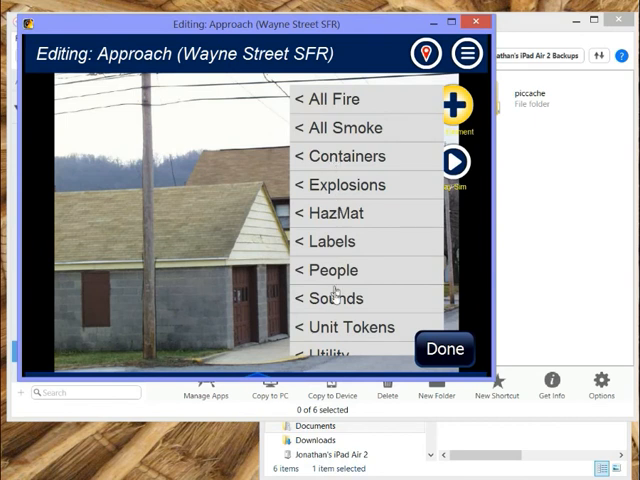
left_click(349, 327)
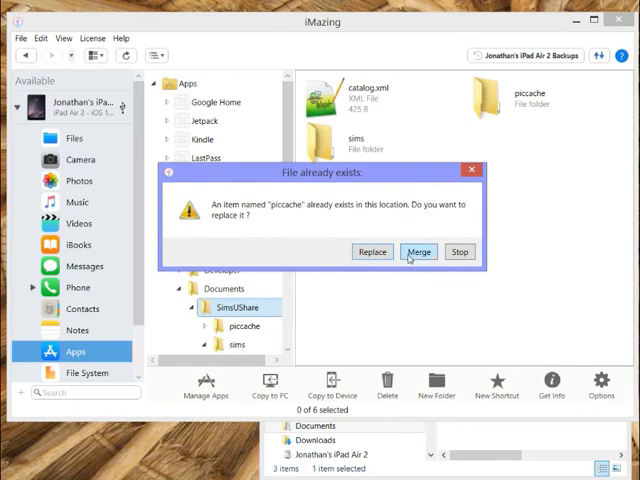
Step: Merge the copied piccache with the iPad's existing folder and clear the finished operation
left_click(419, 251)
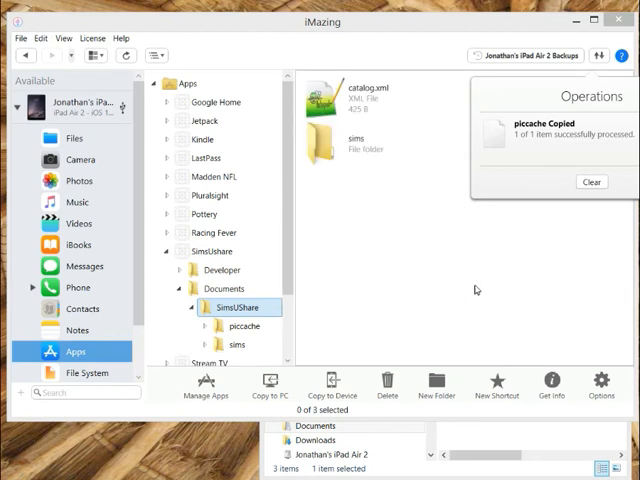
left_click(591, 181)
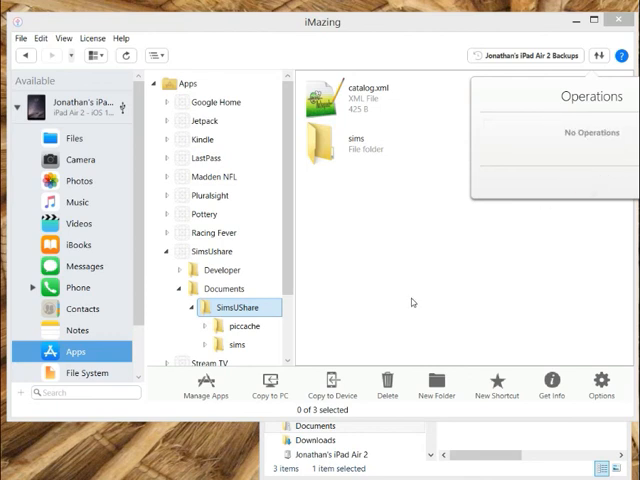